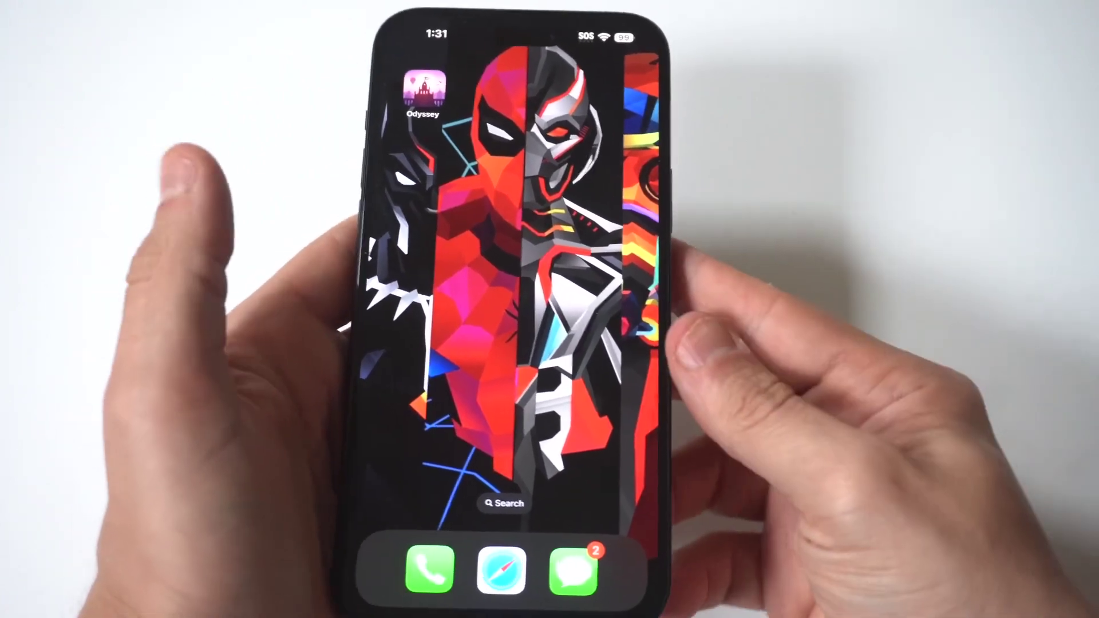
# Swipe across the Home Screen pages to reach the Settings app
pyautogui.hscroll(-3)
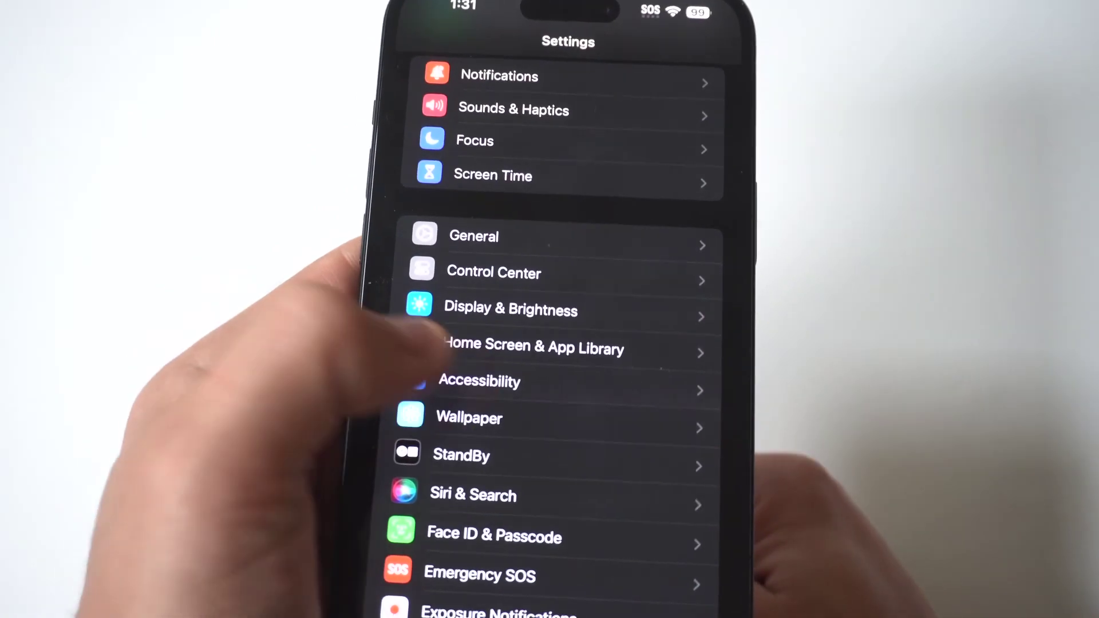
# Go into Accessibility from the Settings list
pyautogui.click(478, 381)
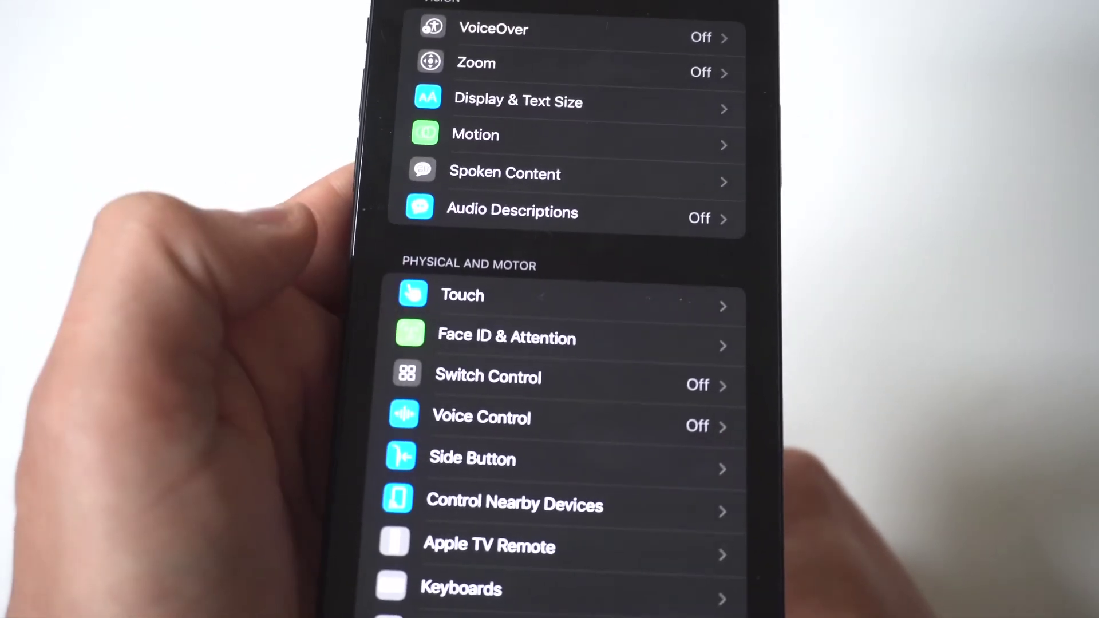
# Go through Touch under Physical and Motor into the AssistiveTouch settings
pyautogui.click(463, 295)
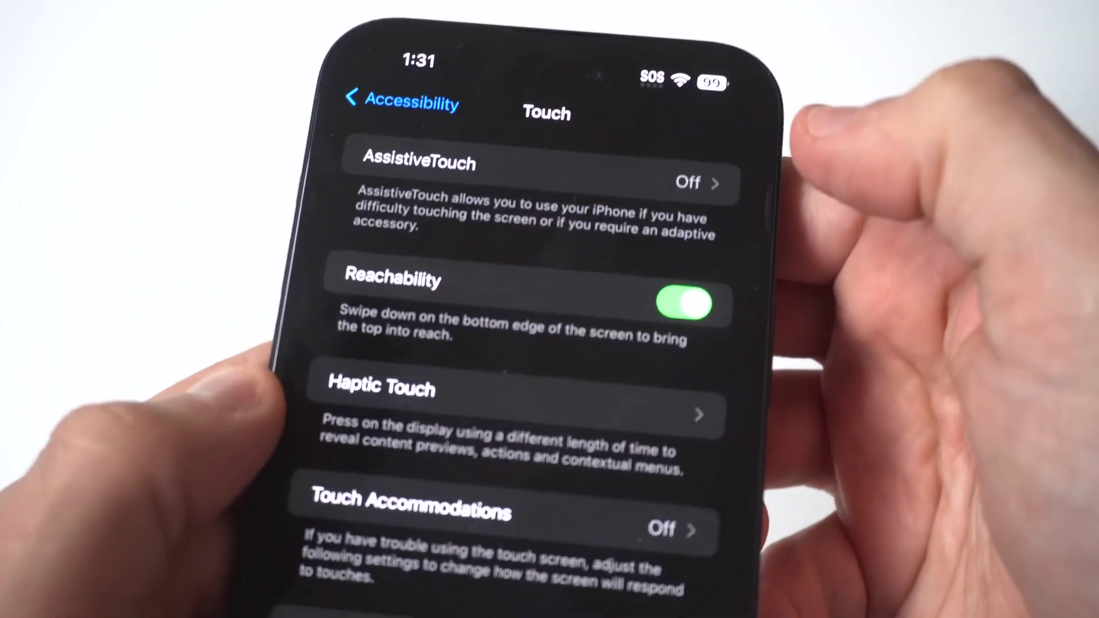
pyautogui.click(534, 167)
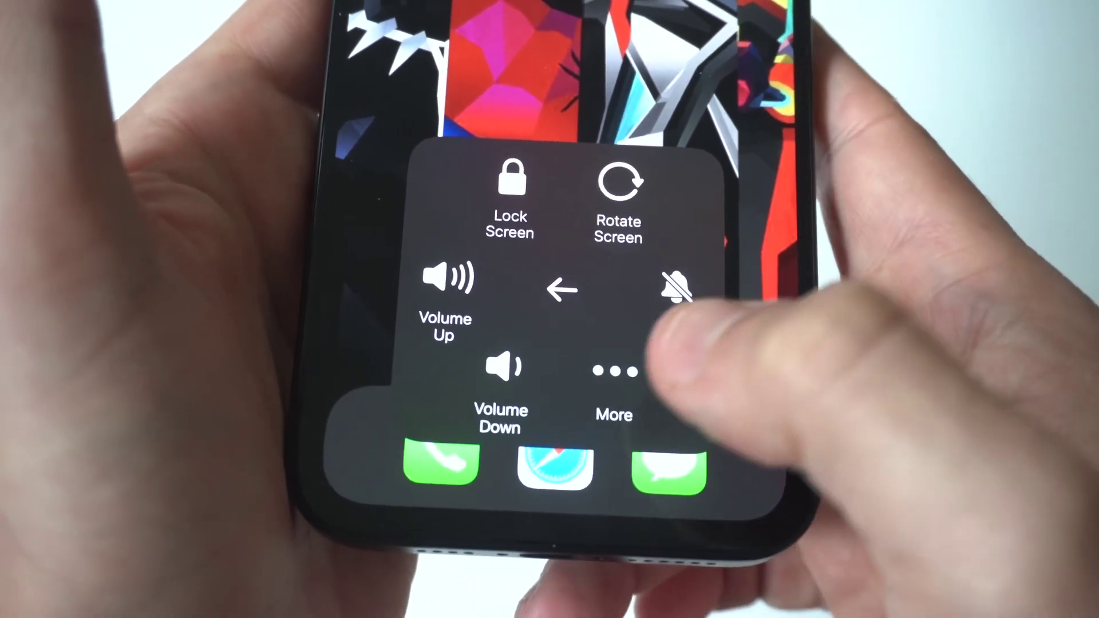
# Show the extra Device actions in the AssistiveTouch menu: Restart, SOS, Screenshot, App Switcher
pyautogui.click(614, 371)
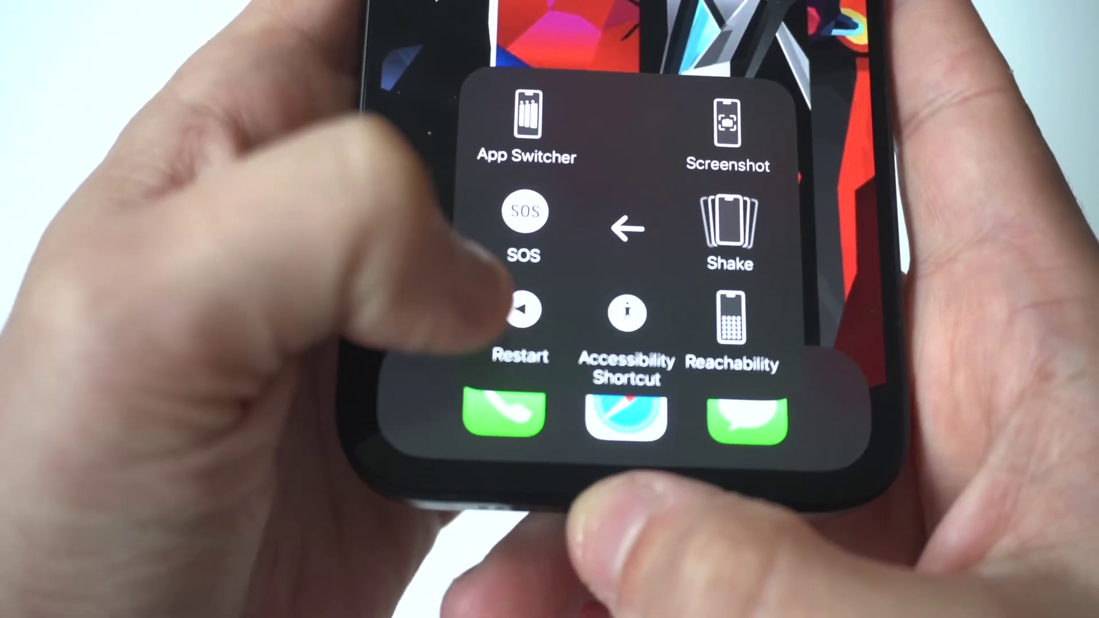